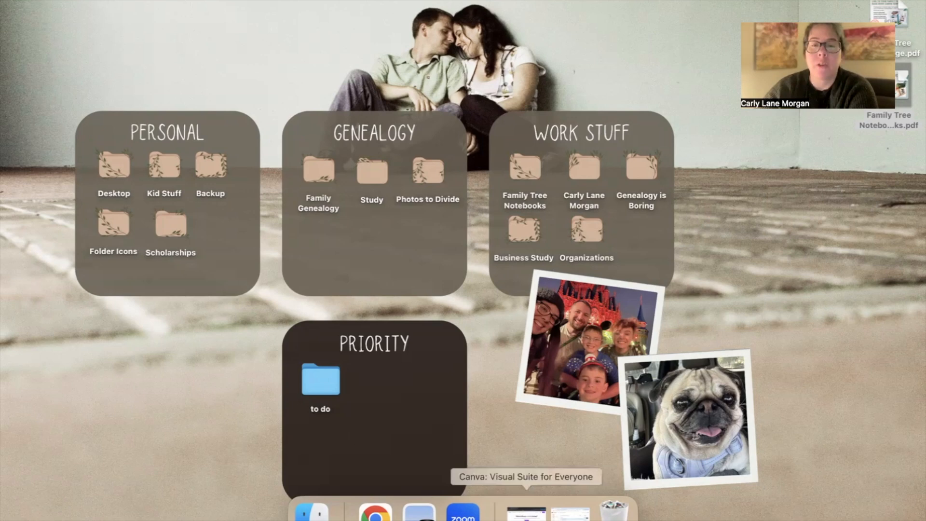
- Bring Chrome forward with the canva.com landing page showing
left_click(524, 512)
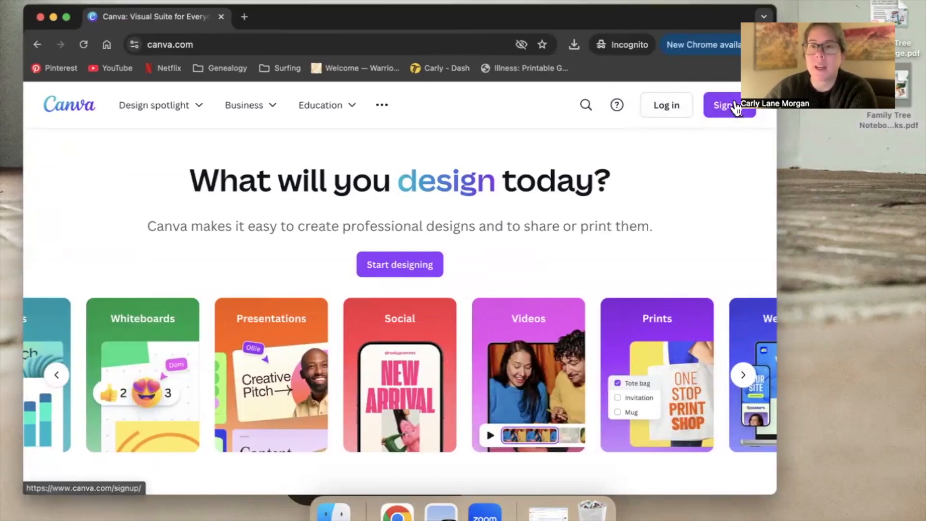
- Start an email sign-up with the sample eenotebooks.com address and submit it
left_click(729, 104)
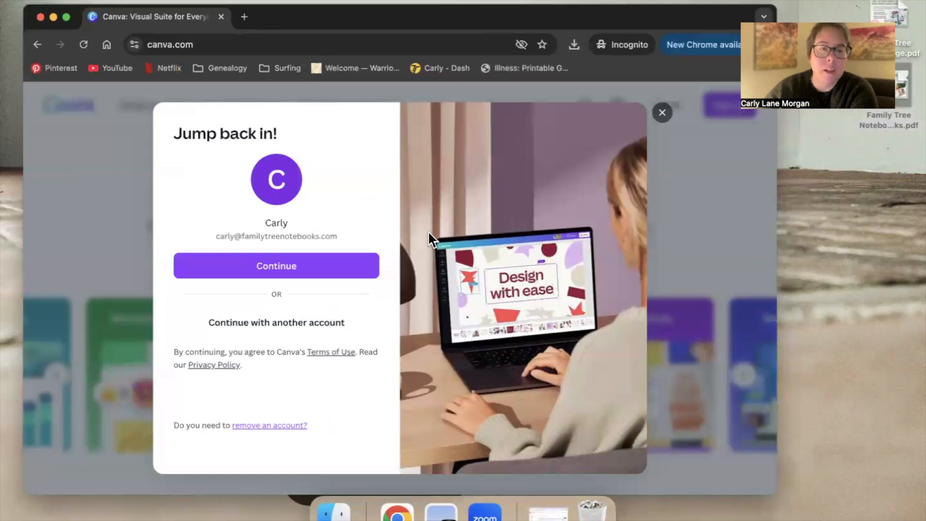
left_click(275, 323)
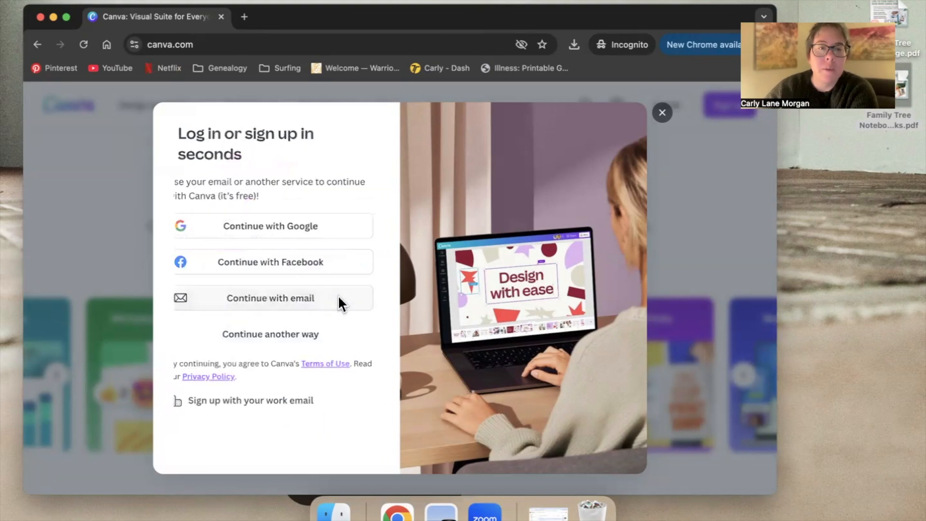
left_click(270, 298)
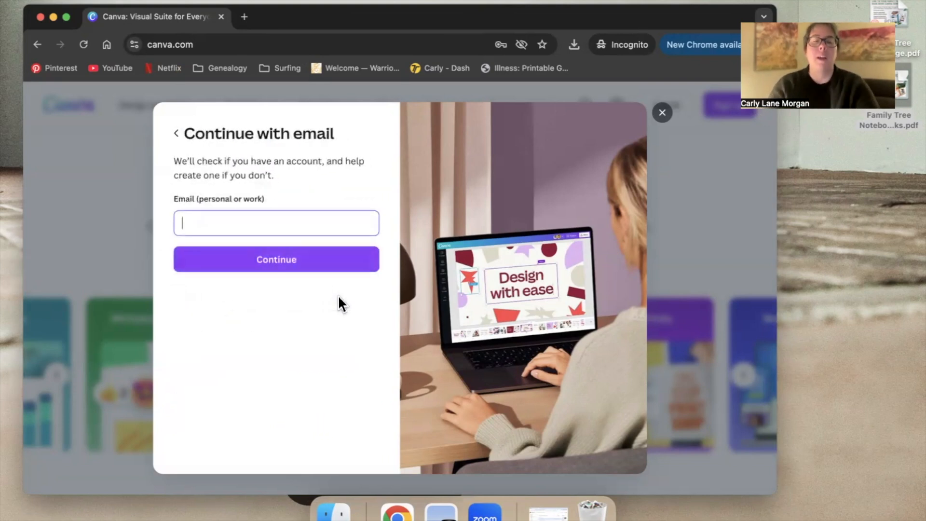
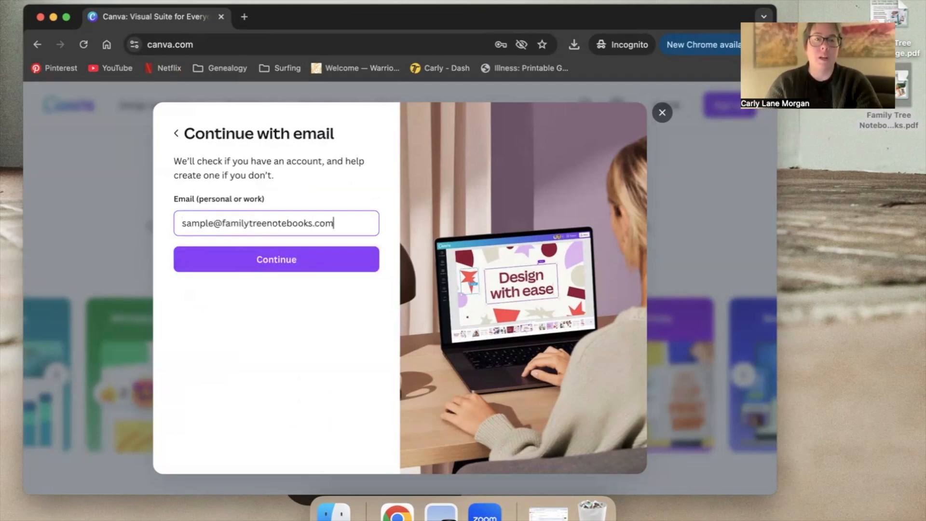
left_click(275, 259)
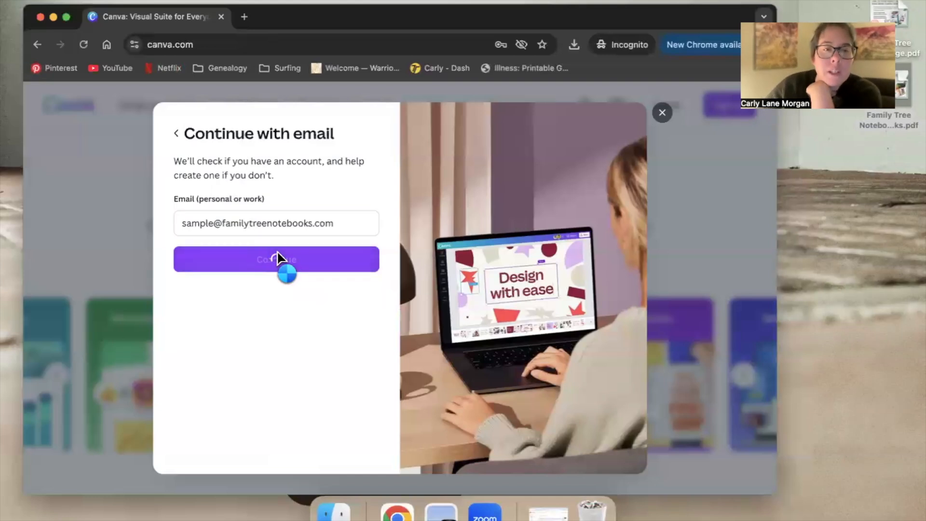
- Replace the prefilled account name with the first name 'Carly'
left_click(275, 259)
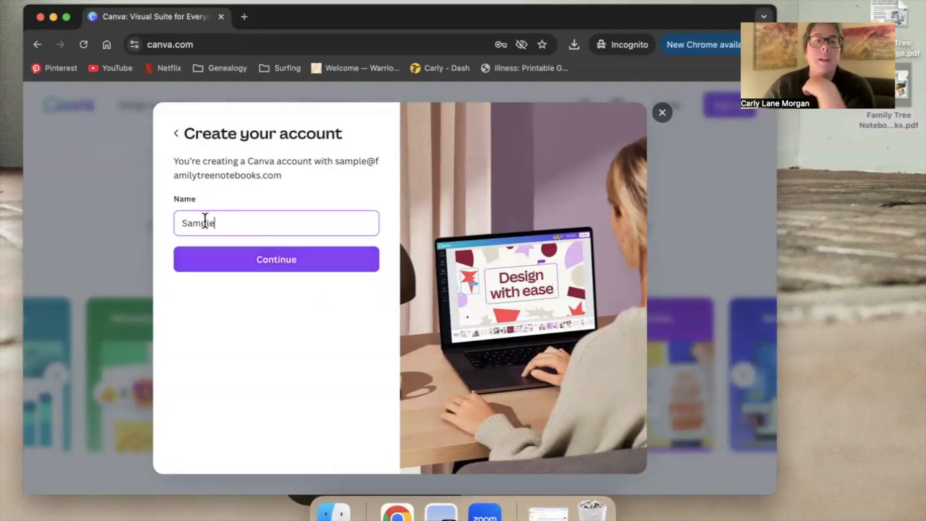
type("Carly")
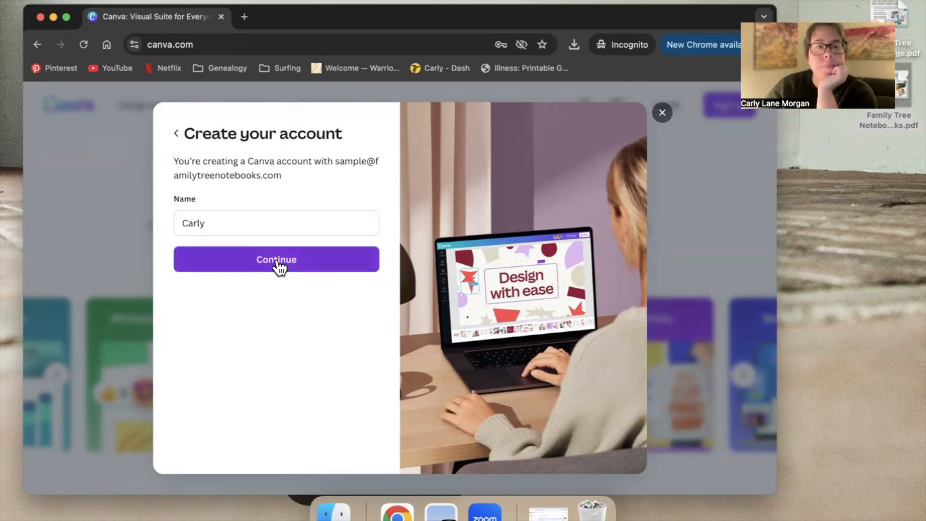
- Submit the name and the emailed verification code to reach the signed-in Canva home page
left_click(276, 259)
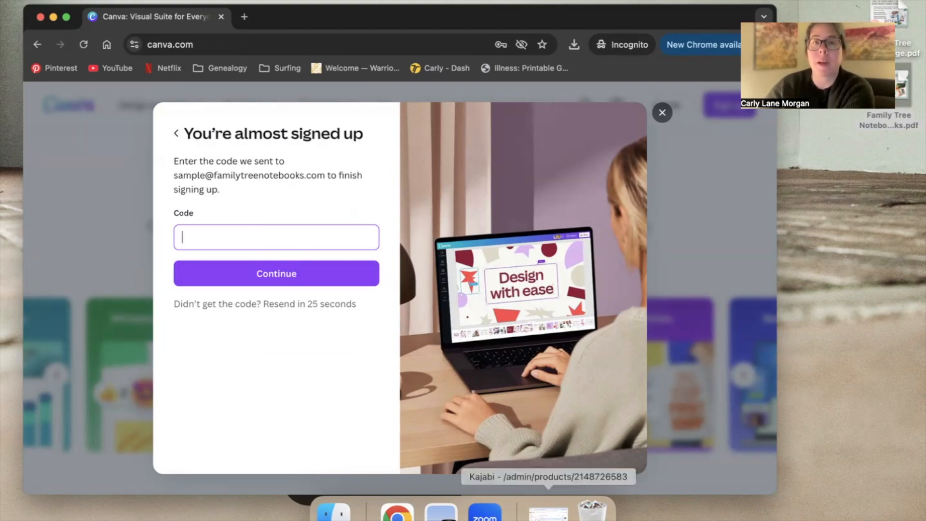
left_click(276, 273)
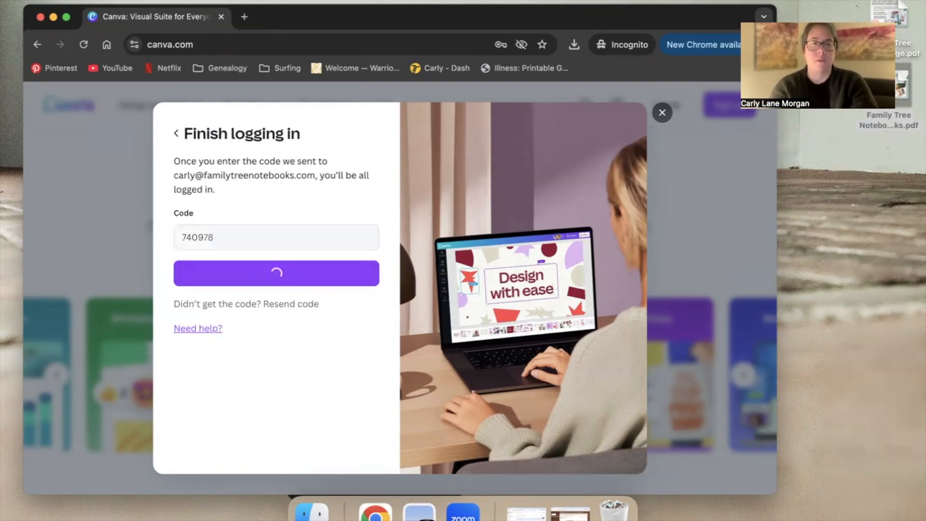
left_click(276, 273)
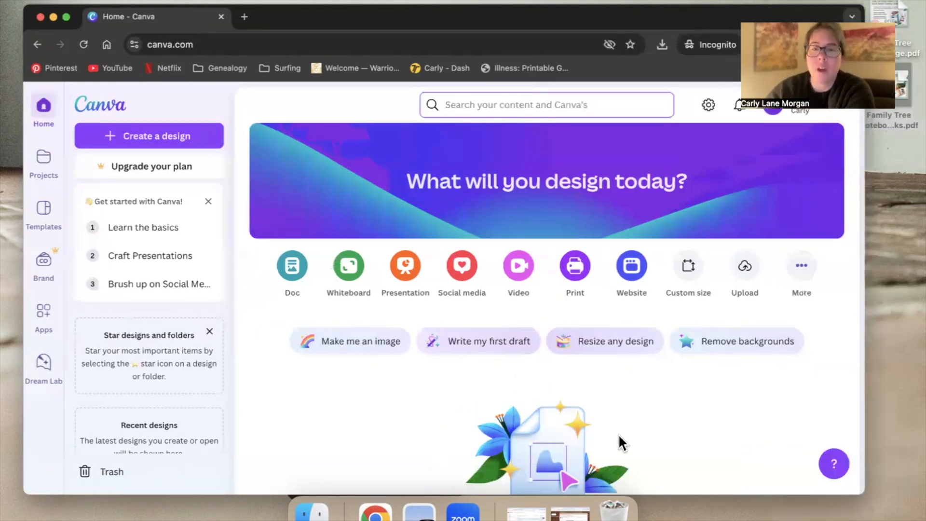
scroll("down", 3)
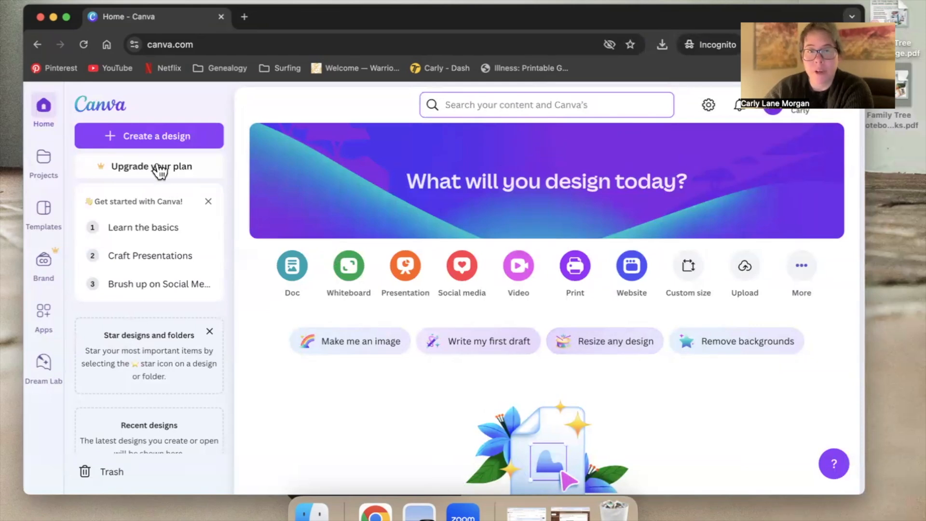
mouse_move(353, 237)
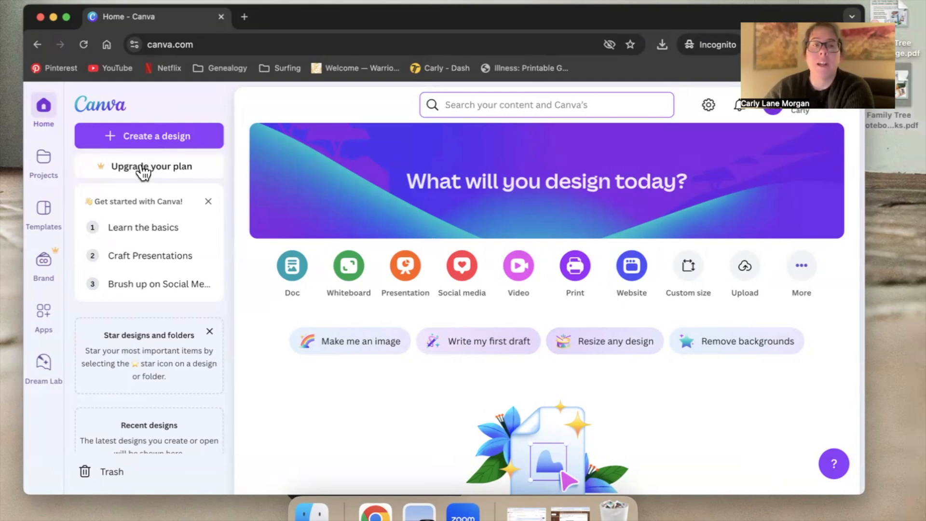
mouse_move(55, 303)
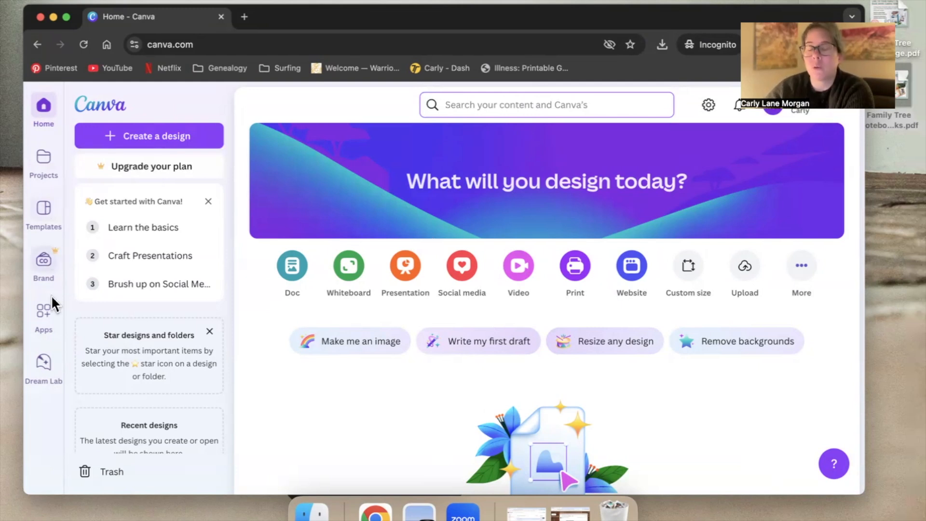
mouse_move(174, 169)
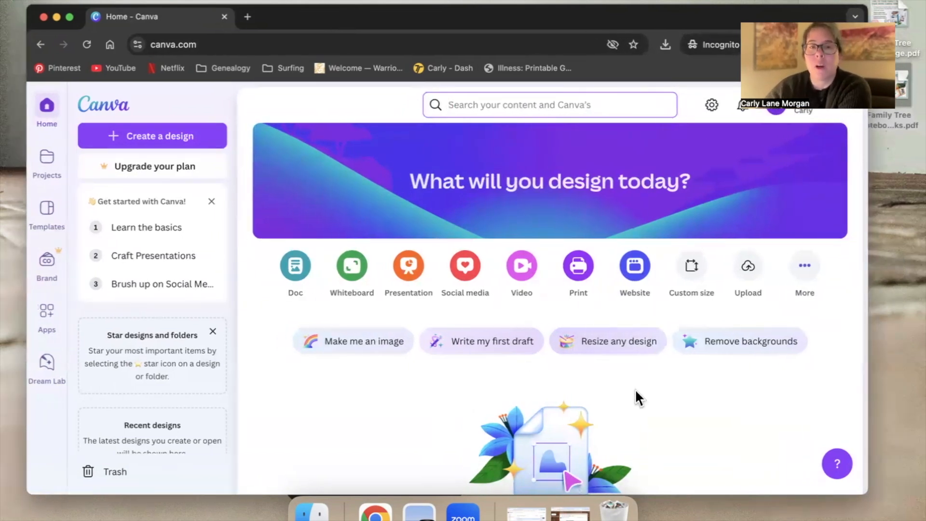
mouse_move(762, 454)
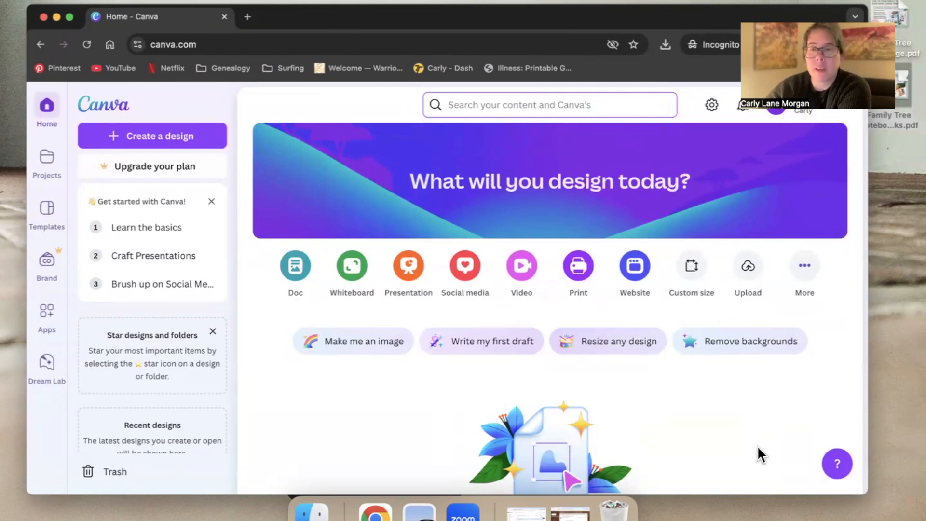
scroll("down", 3)
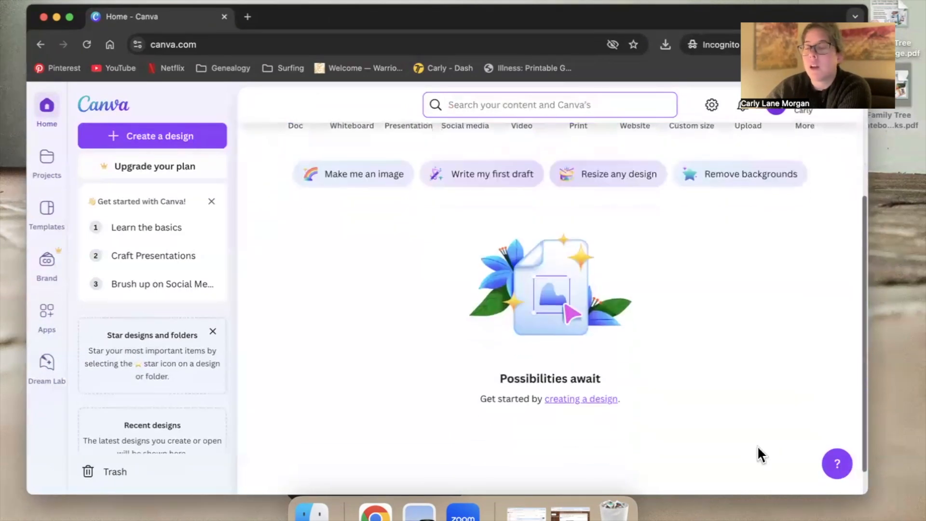
mouse_move(576, 269)
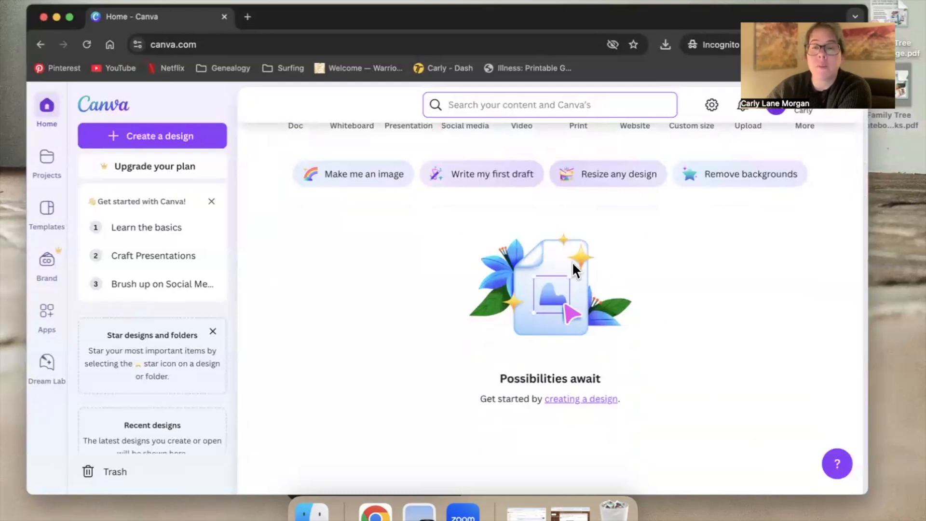
mouse_move(679, 320)
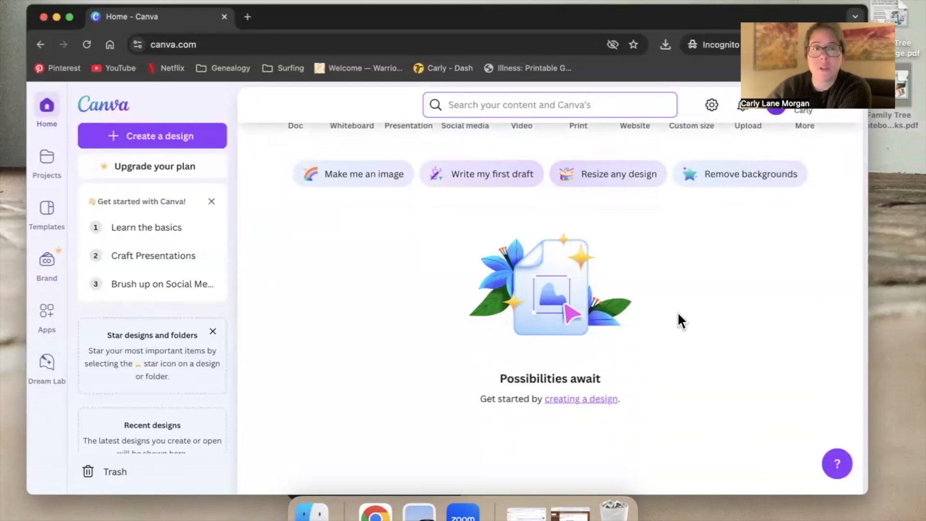